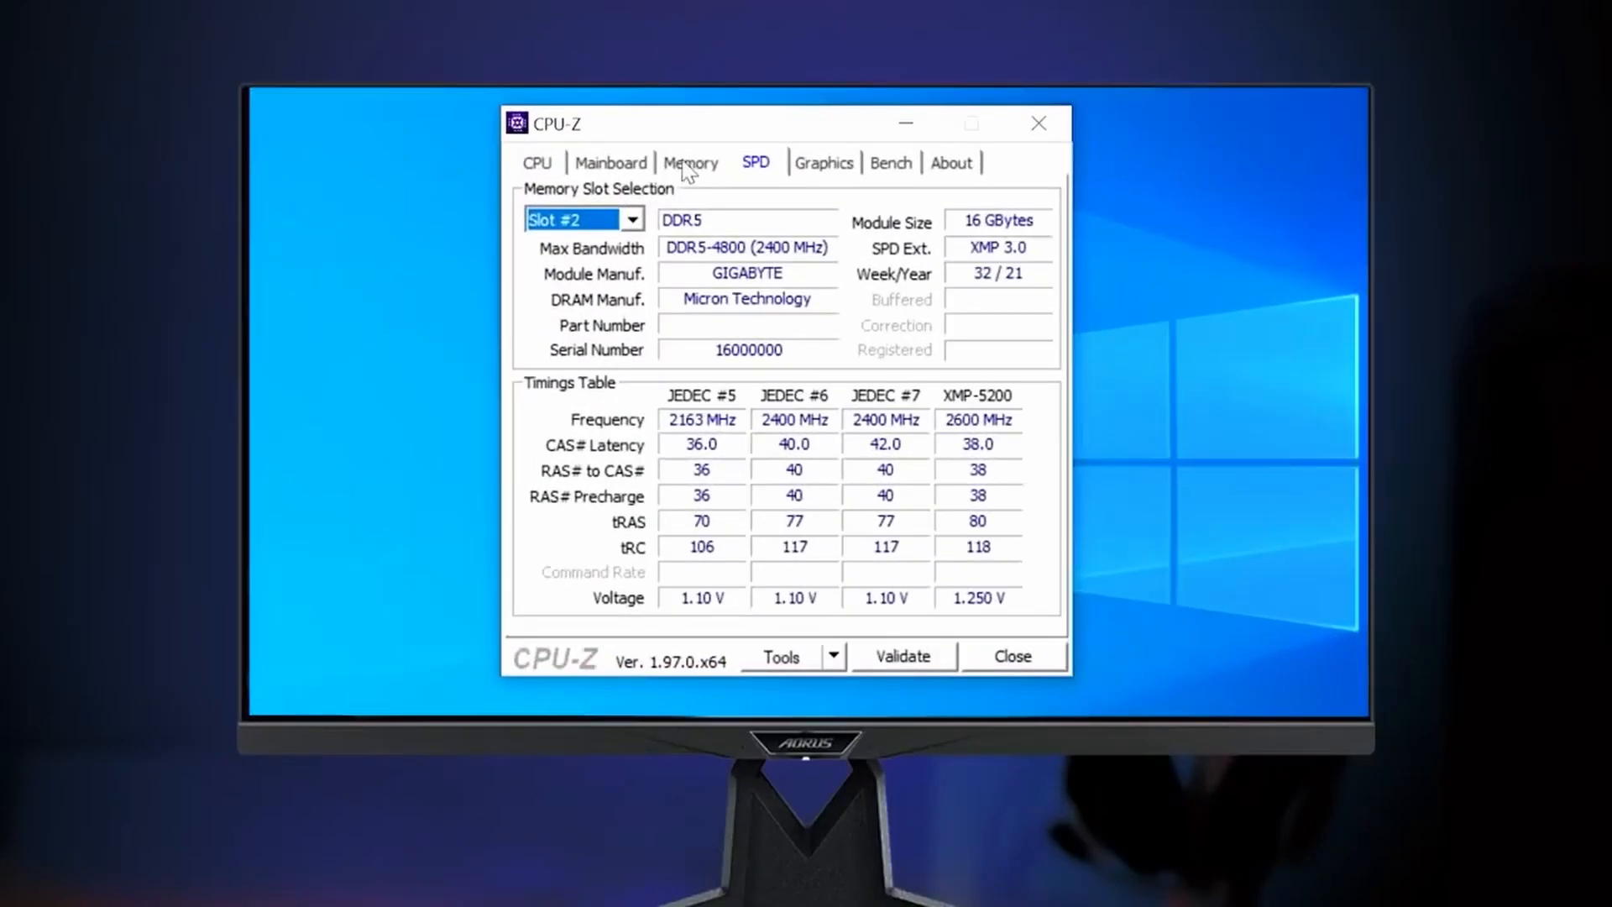
# View the CPU-Z Memory details reporting DRAM frequency 2500 MHz with CL40 timings
pyautogui.click(690, 162)
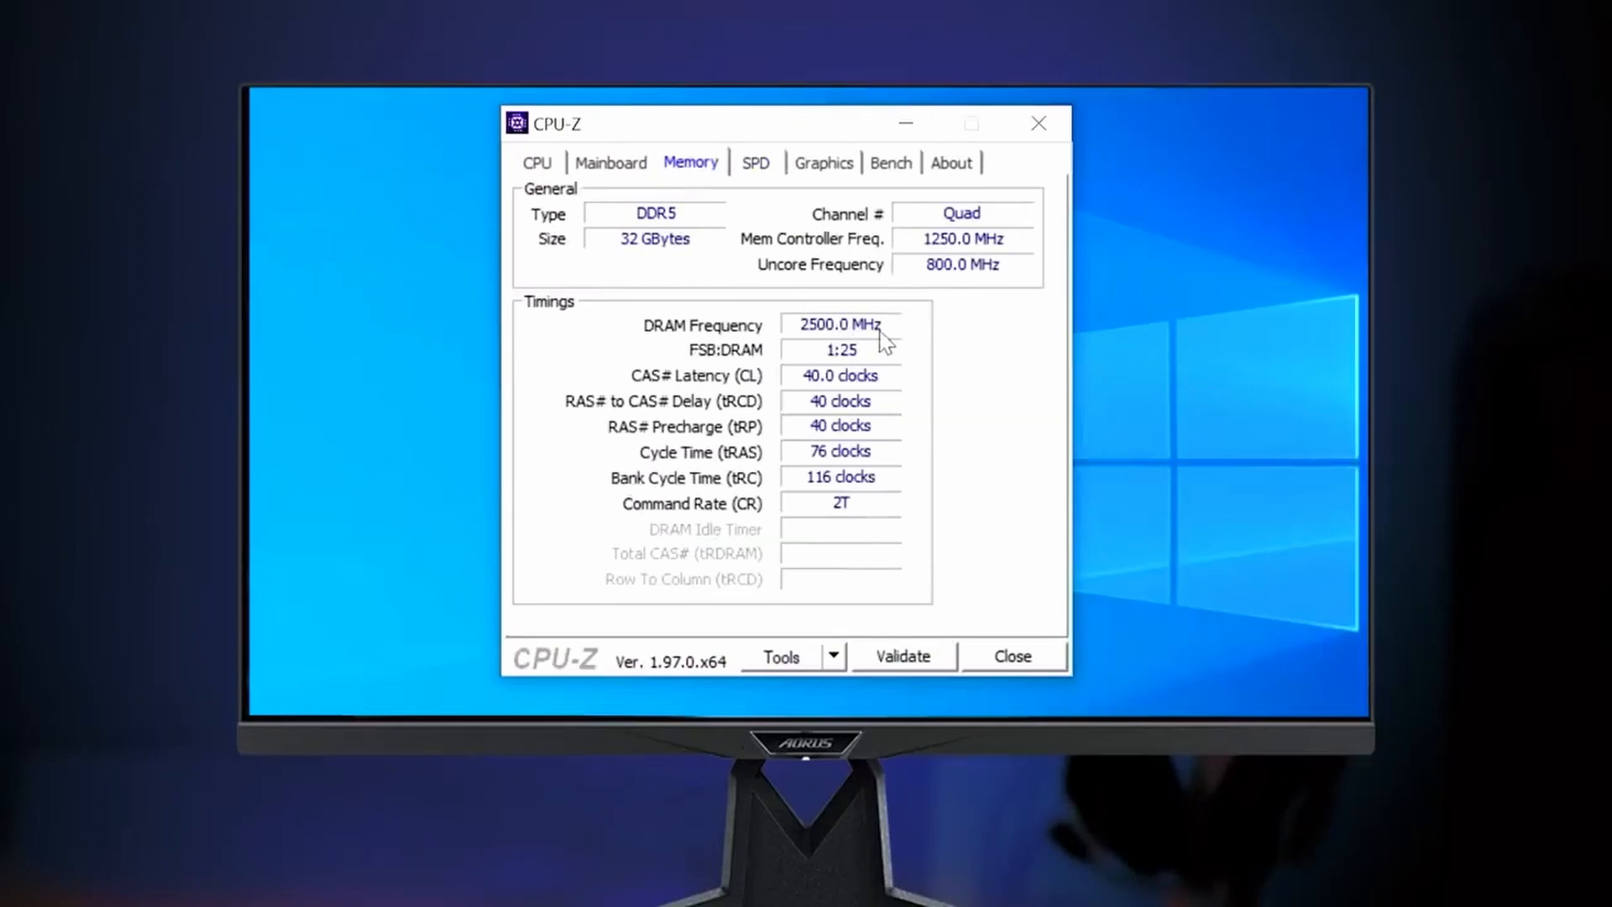
pyautogui.click(756, 163)
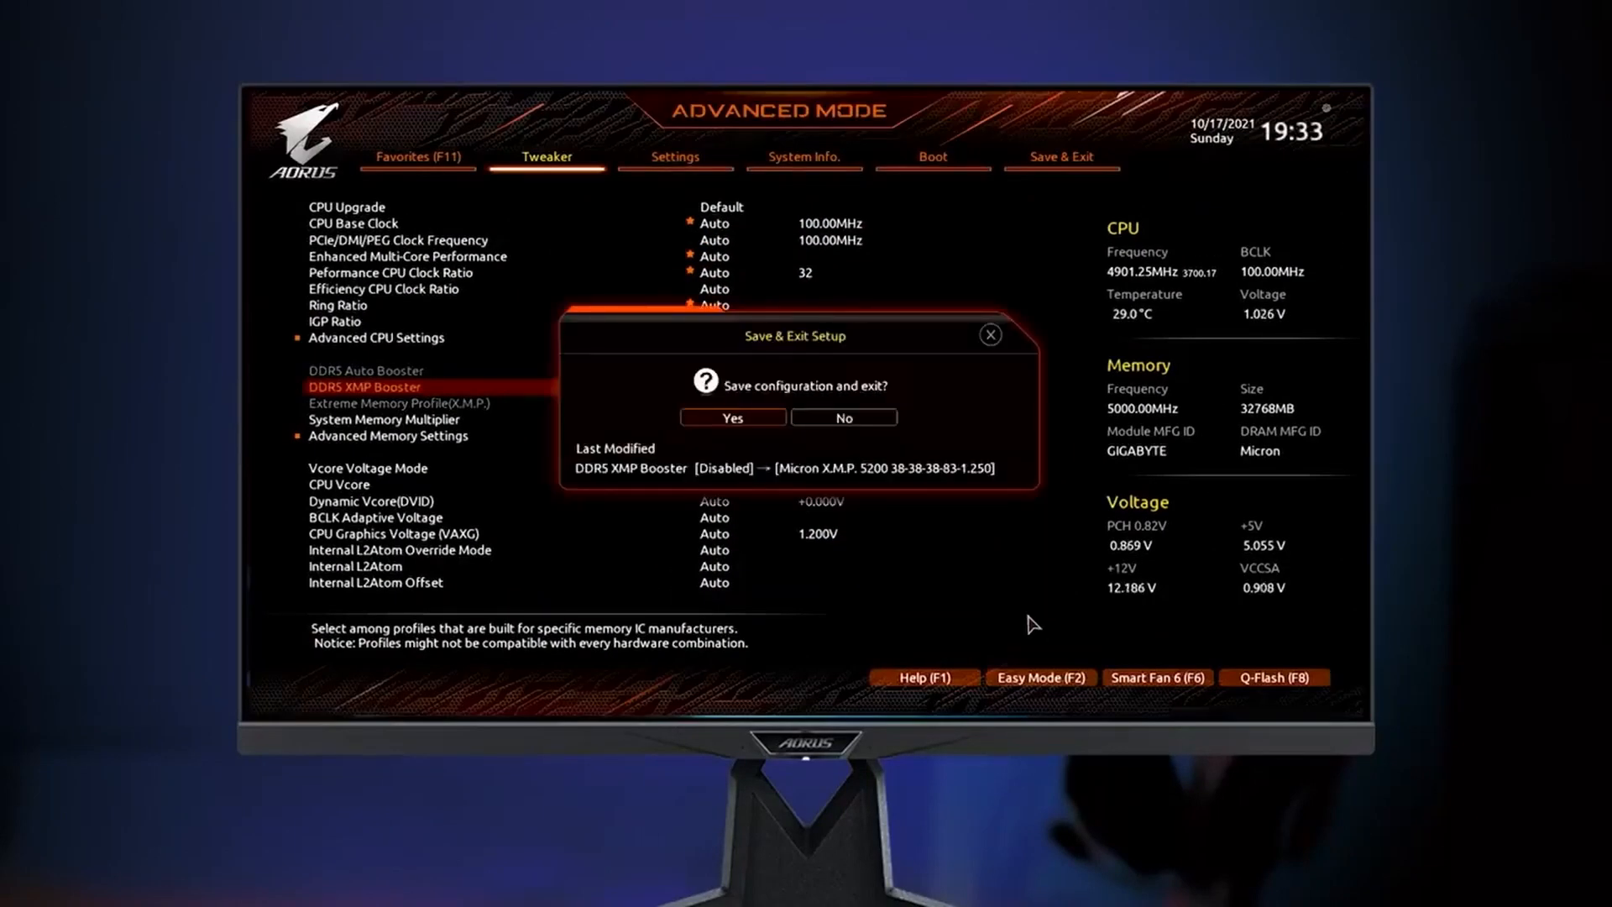
# Confirm Yes to save the Micron X.M.P. 5200 XMP Booster setting and exit the BIOS
pyautogui.click(732, 416)
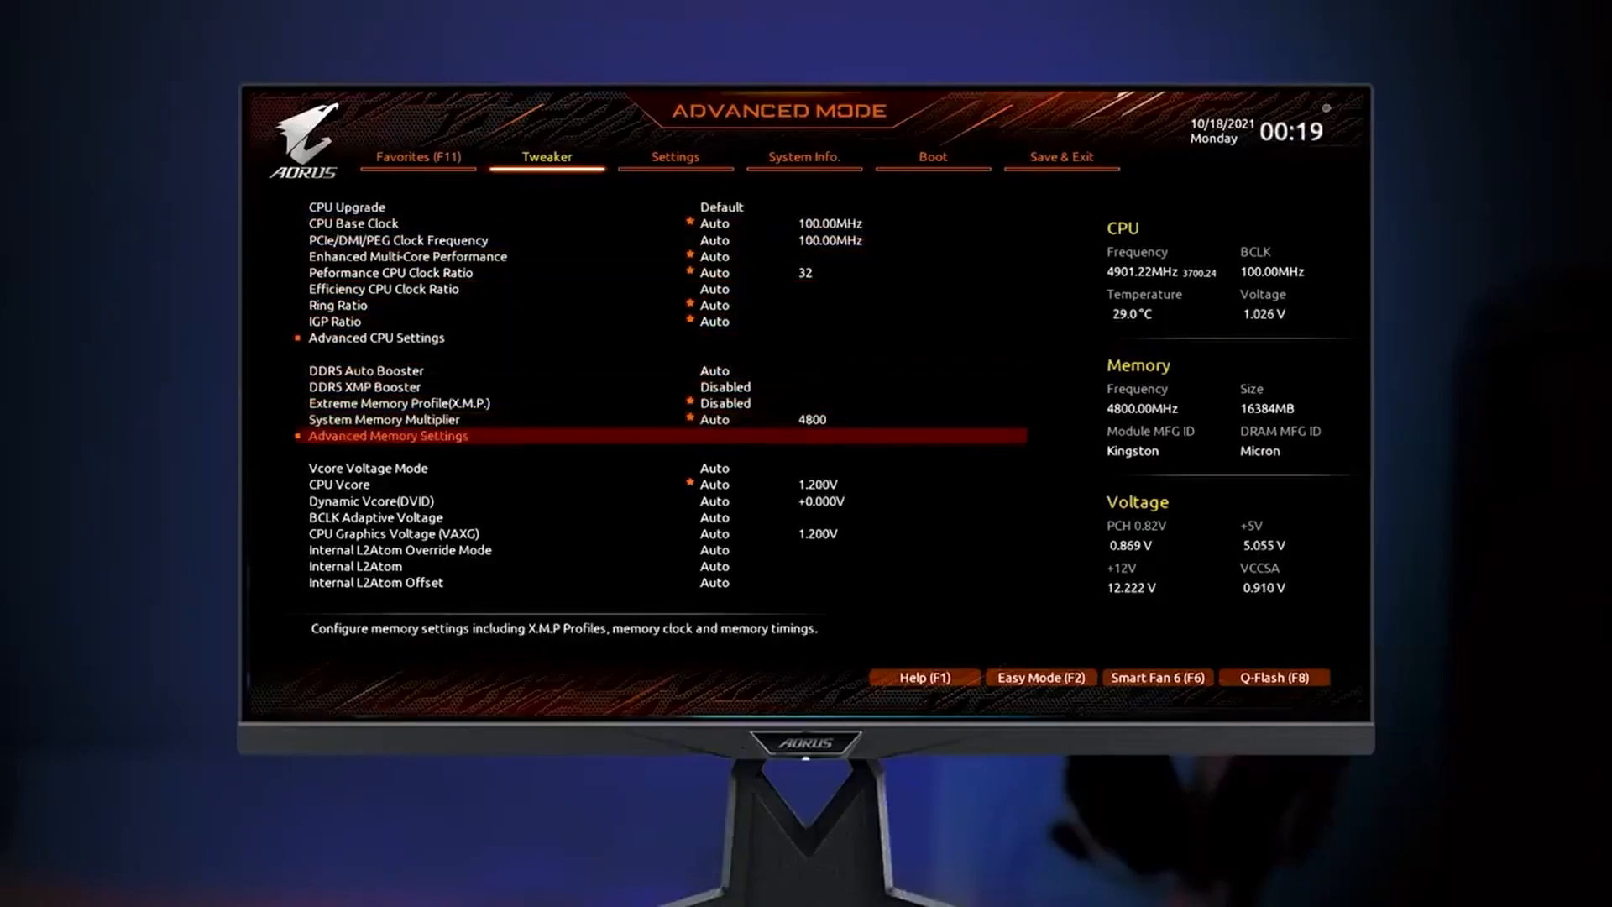
pyautogui.click(390, 437)
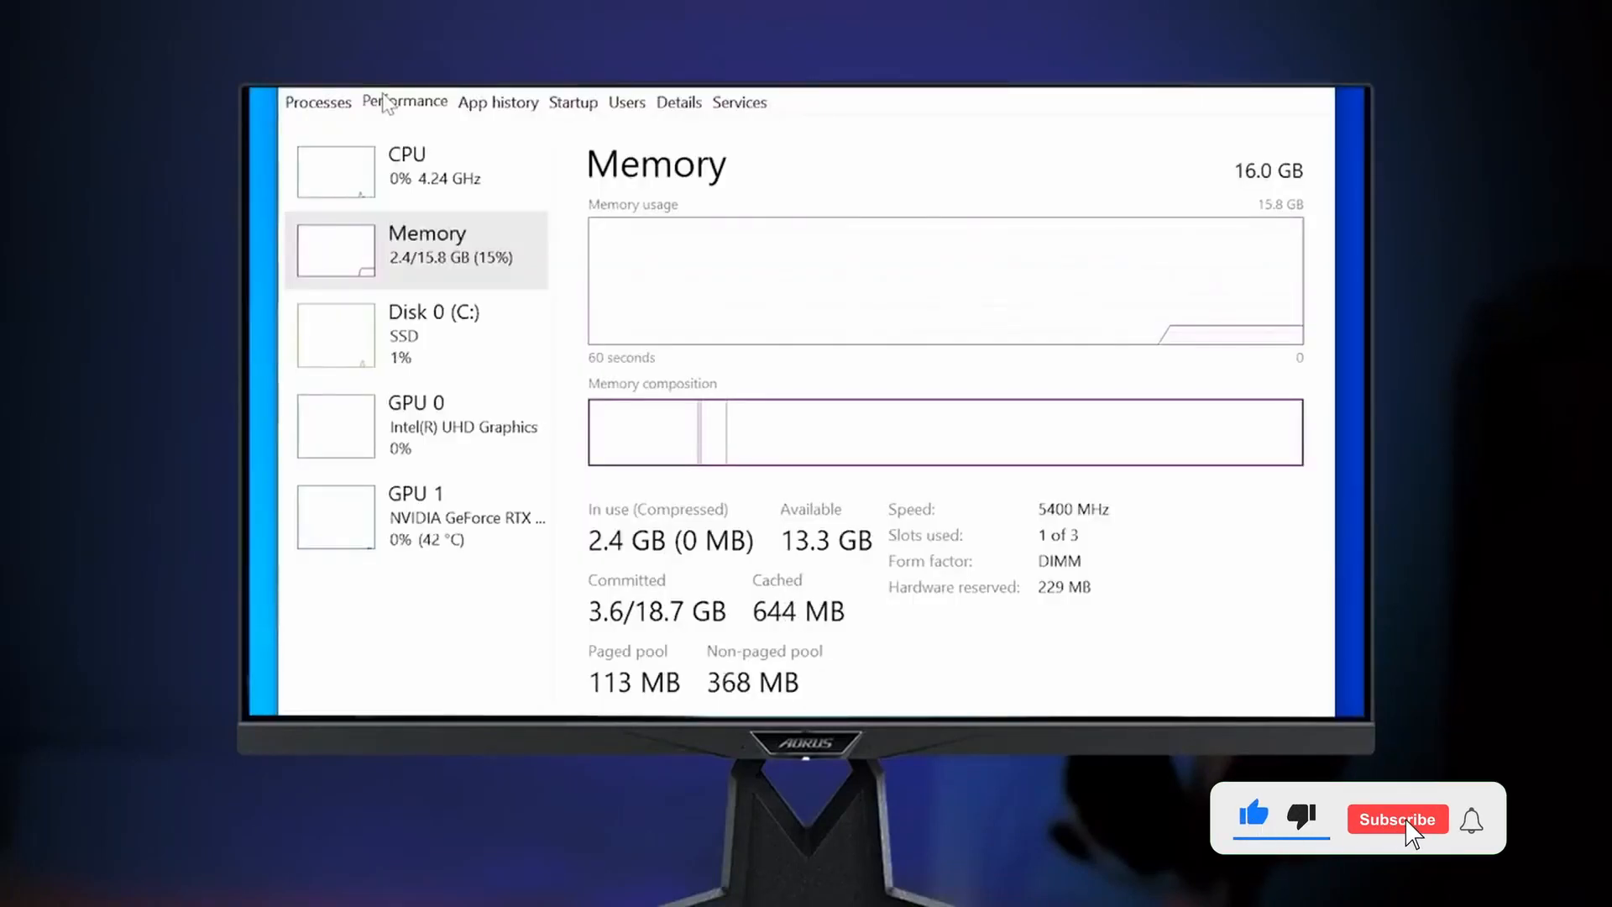
# Select Memory under Performance to see the 16 GB module at 5400 MHz
pyautogui.click(1397, 819)
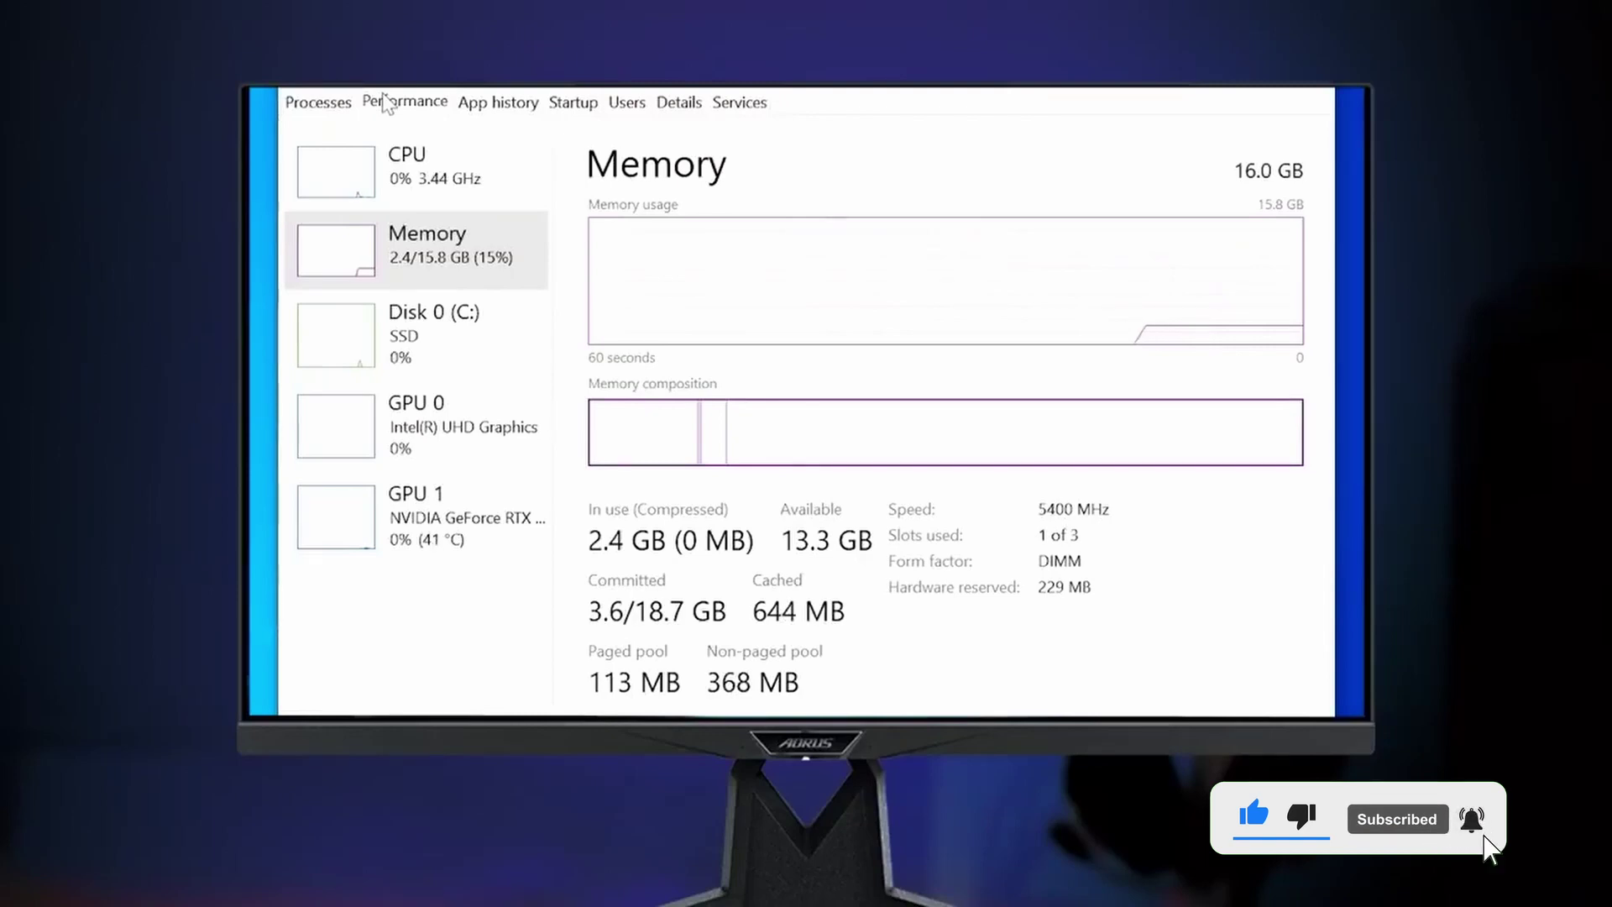